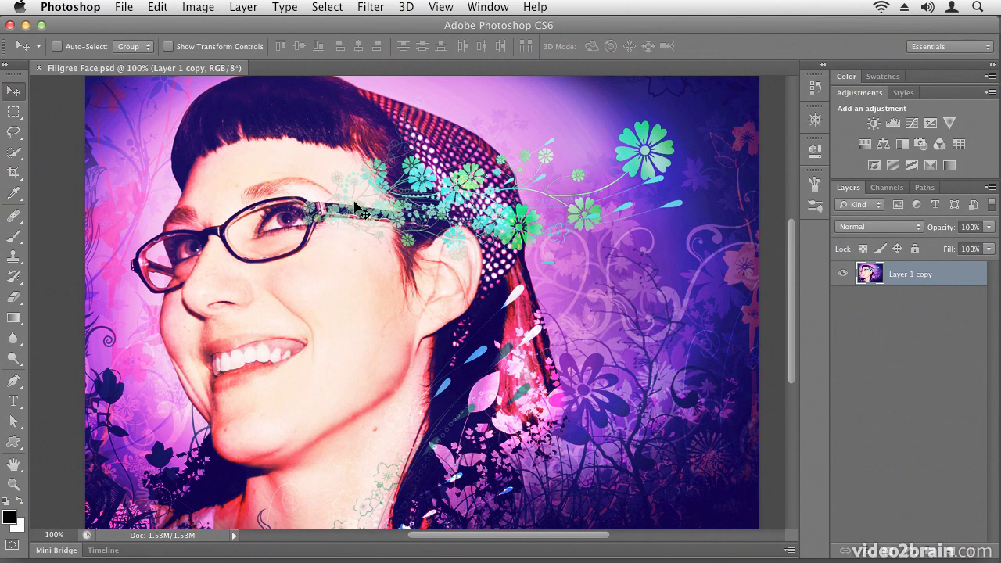
Step: Bring up the Image Size dialog for Filigree Face (861 × 620 px at 72 ppi)
{"action": "left_click", "coordinate": [197, 6]}
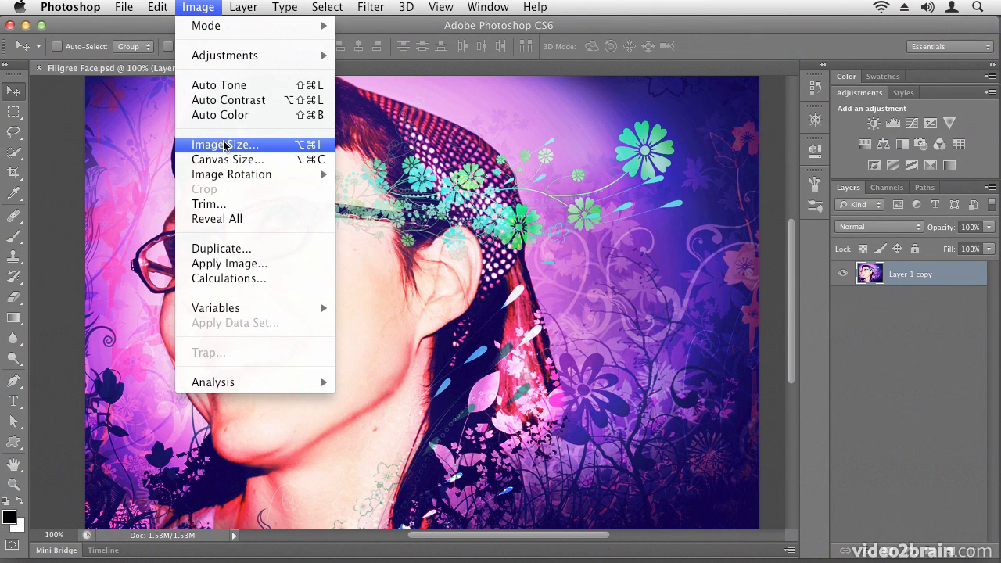
{"action": "left_click", "coordinate": [225, 144]}
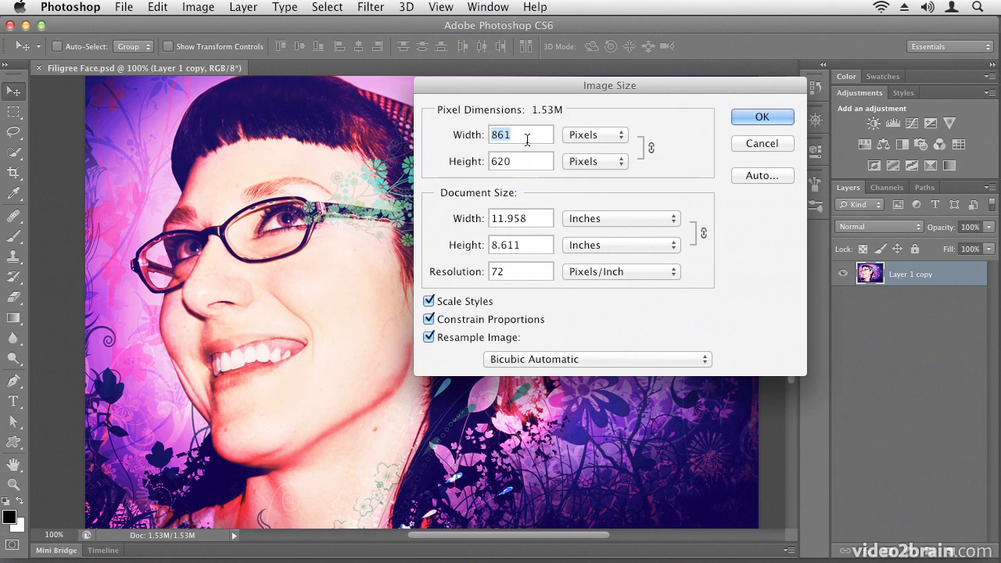
{"action": "mouse_move", "coordinate": [435, 164]}
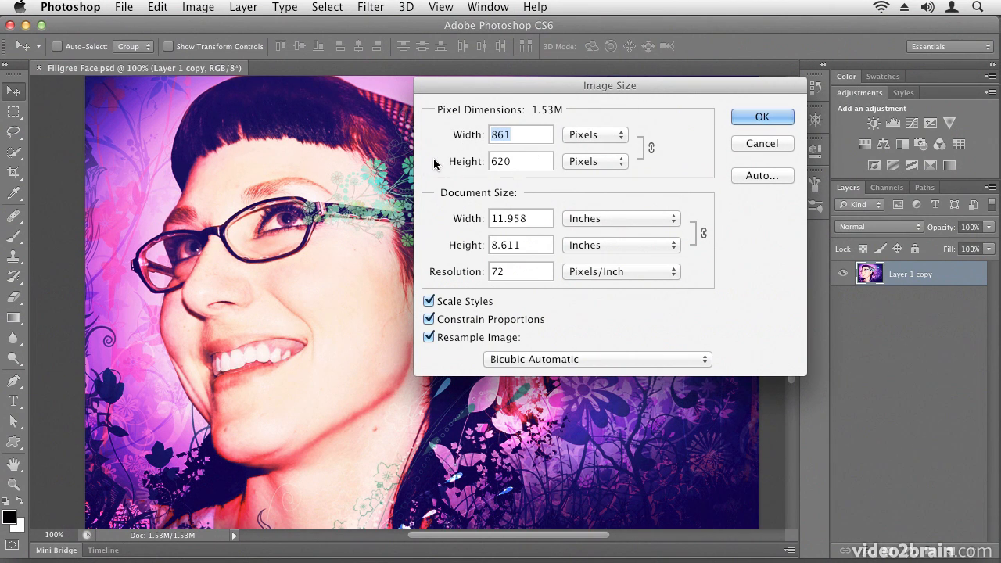
{"action": "mouse_move", "coordinate": [438, 140]}
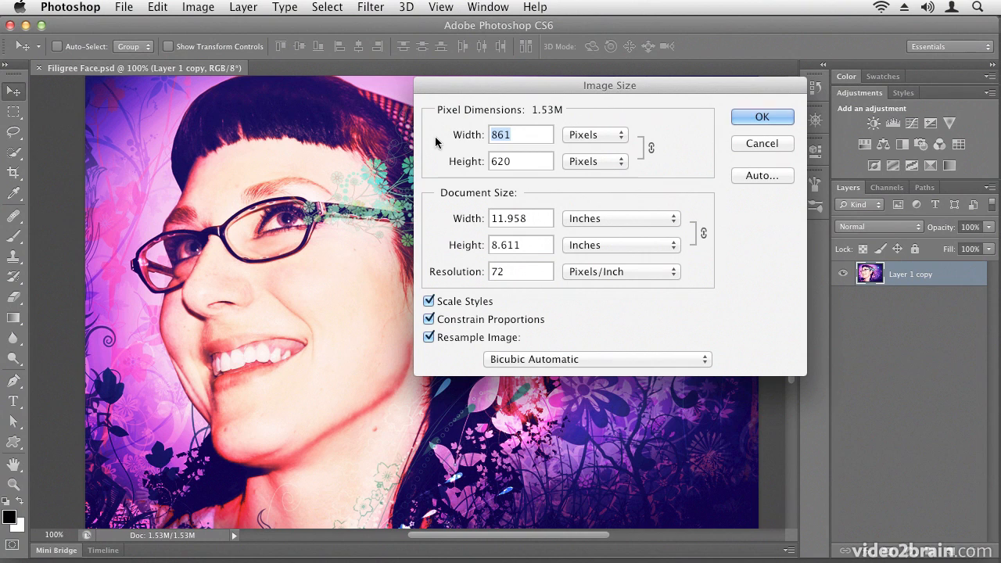
{"action": "mouse_move", "coordinate": [438, 142]}
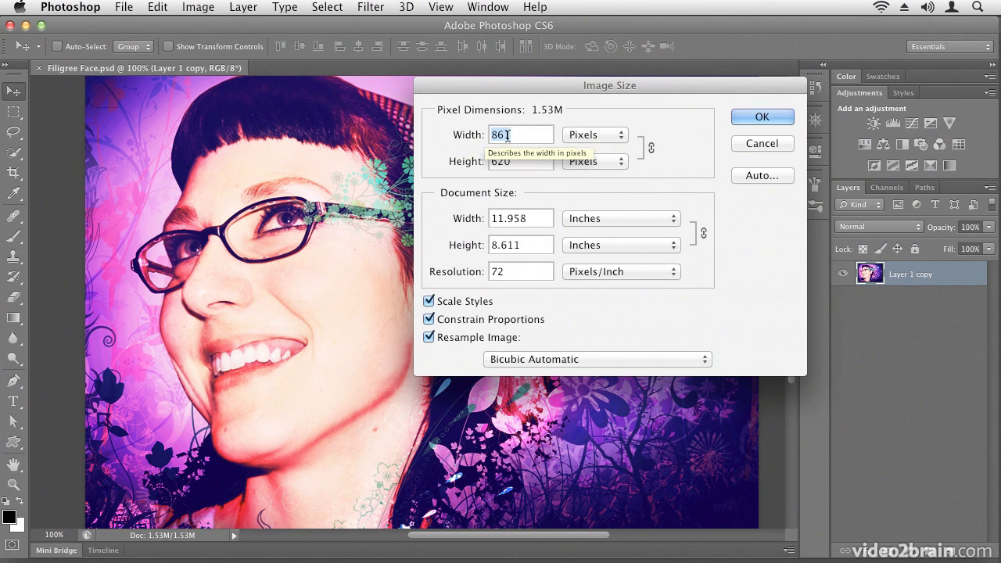
{"action": "mouse_move", "coordinate": [519, 162]}
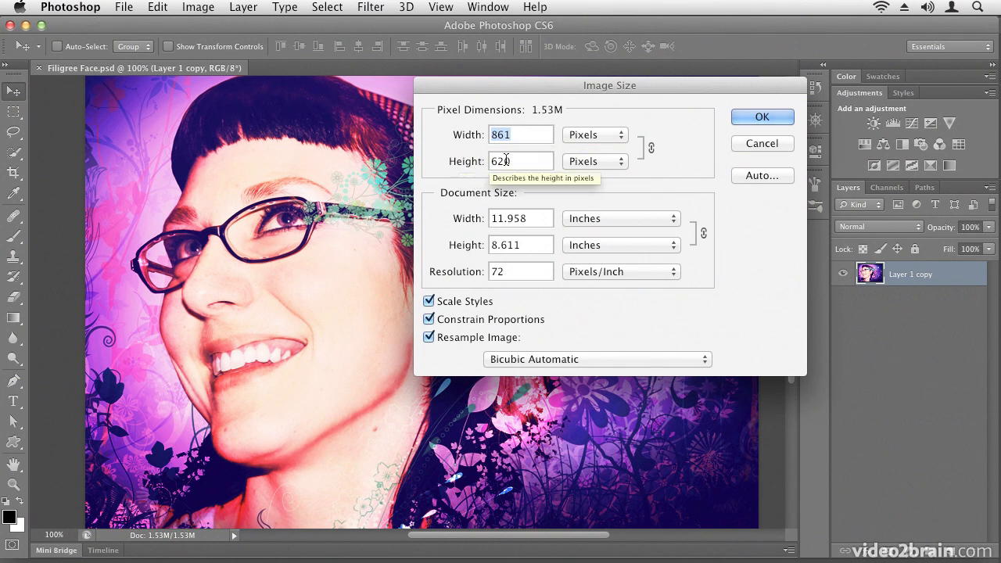
{"action": "mouse_move", "coordinate": [491, 202]}
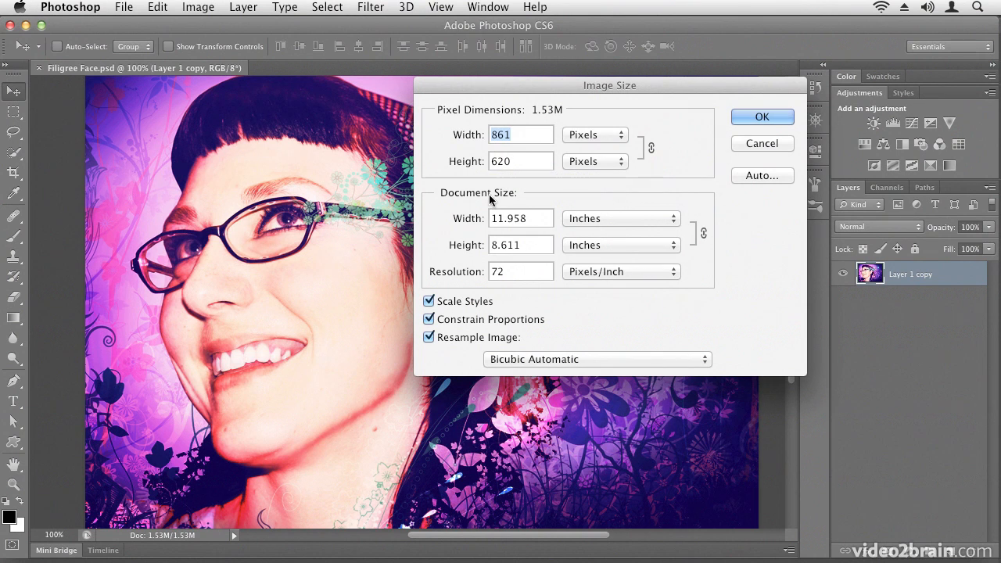
{"action": "mouse_move", "coordinate": [458, 226]}
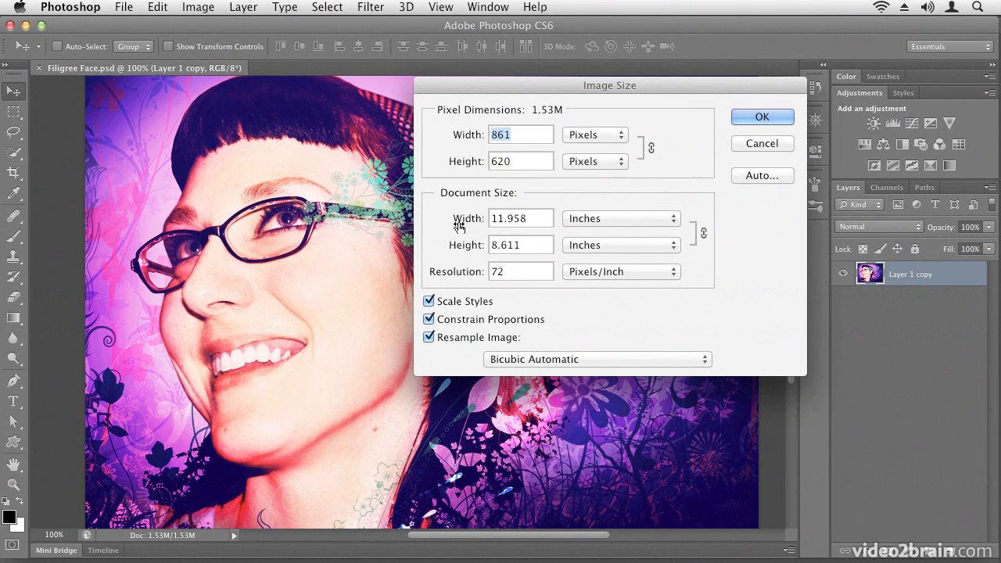
{"action": "mouse_move", "coordinate": [603, 219]}
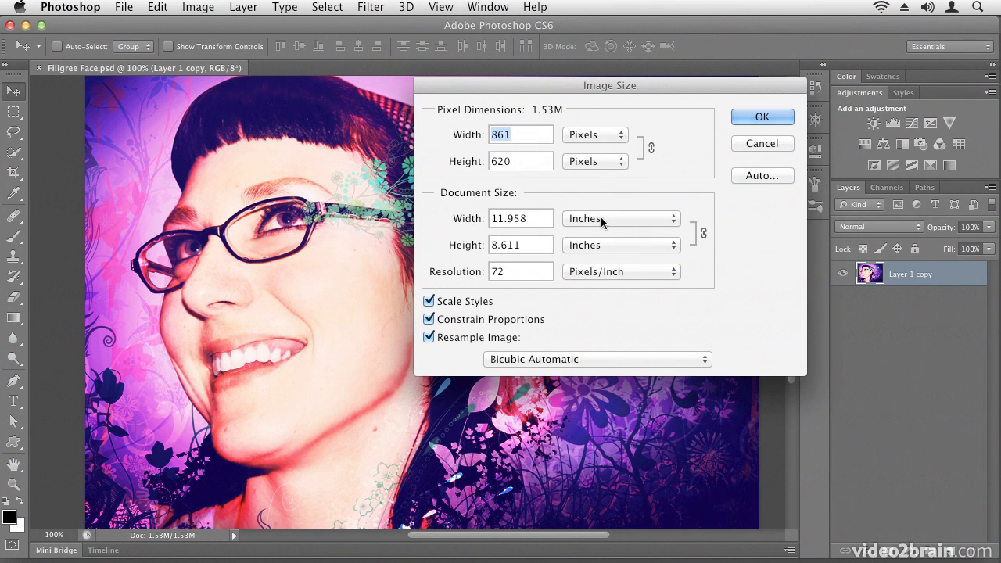
{"action": "mouse_move", "coordinate": [466, 276]}
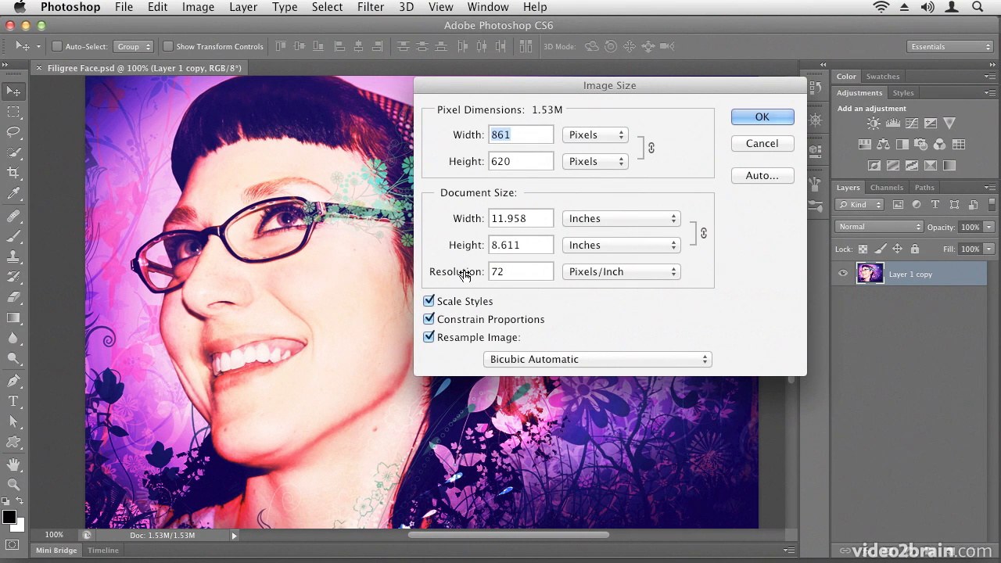
{"action": "mouse_move", "coordinate": [565, 299]}
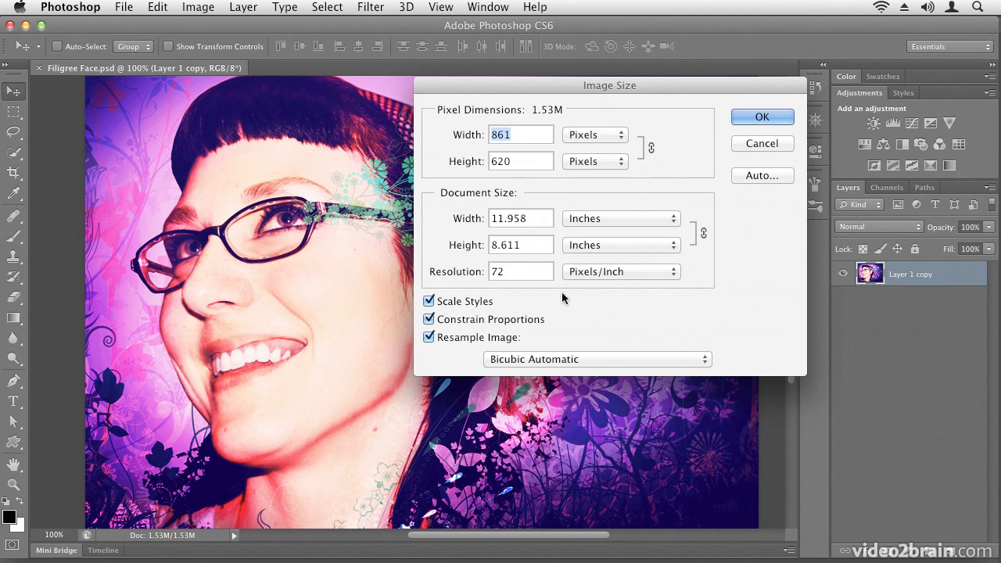
{"action": "mouse_move", "coordinate": [619, 279]}
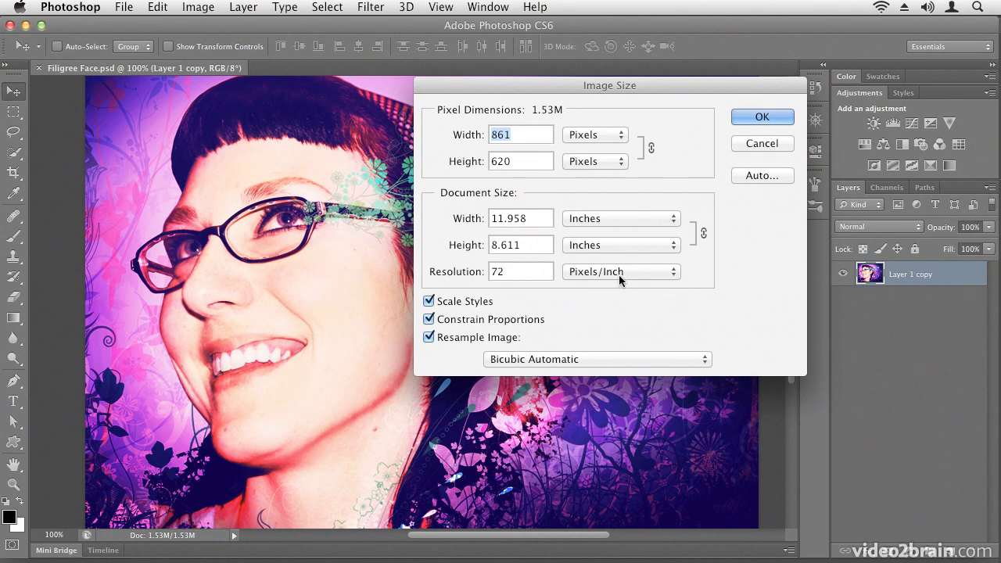
{"action": "mouse_move", "coordinate": [610, 291]}
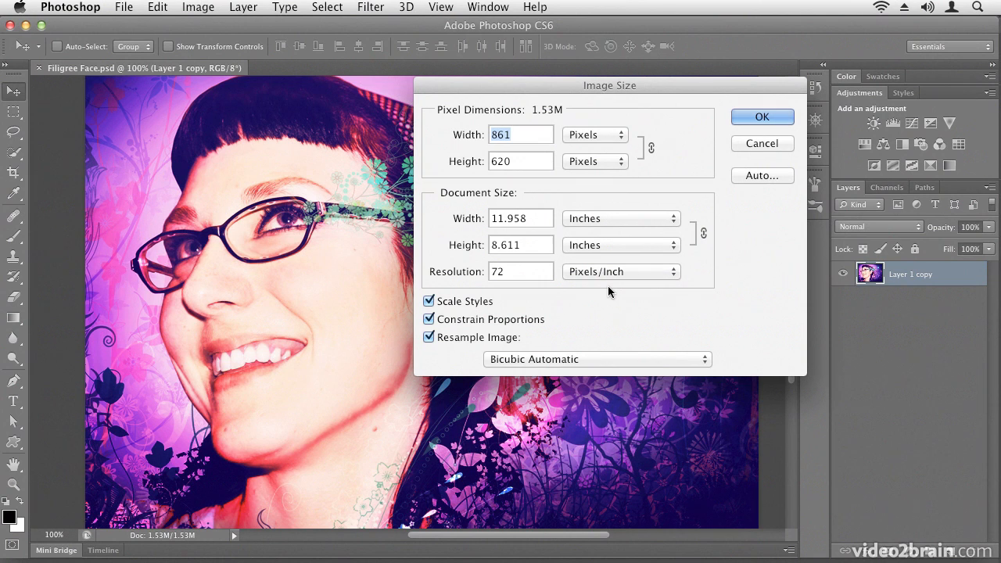
{"action": "mouse_move", "coordinate": [610, 293]}
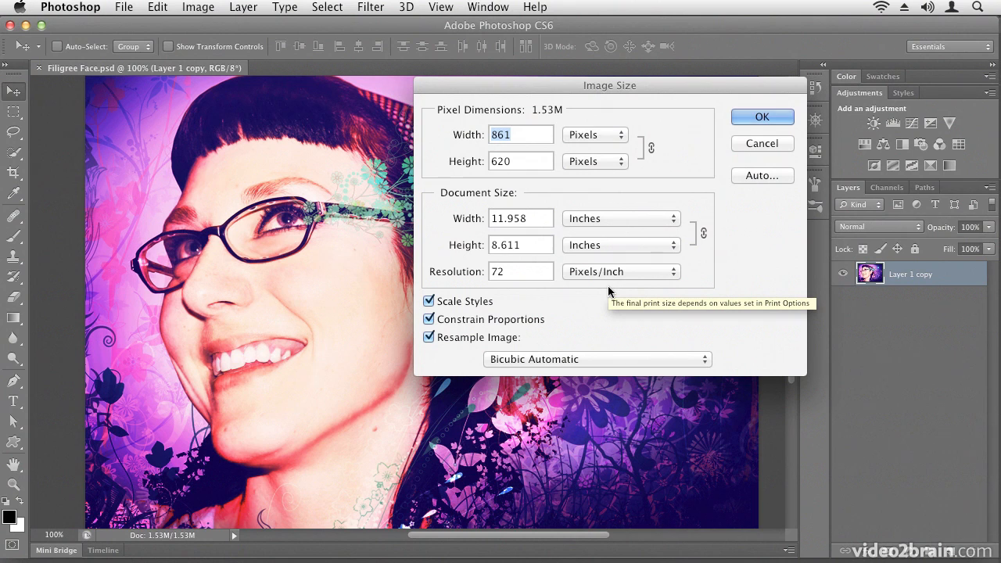
{"action": "mouse_move", "coordinate": [610, 291]}
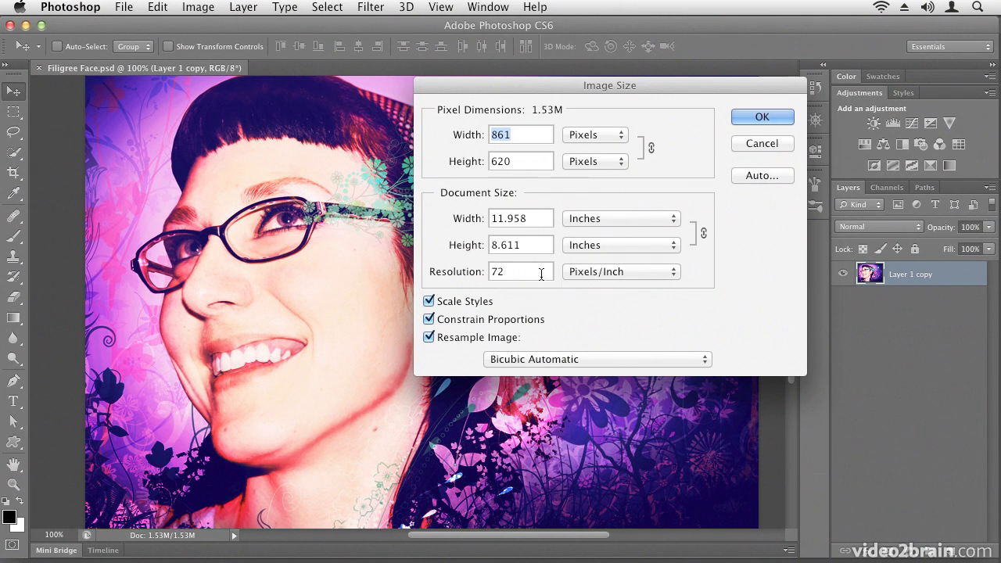
{"action": "mouse_move", "coordinate": [575, 302]}
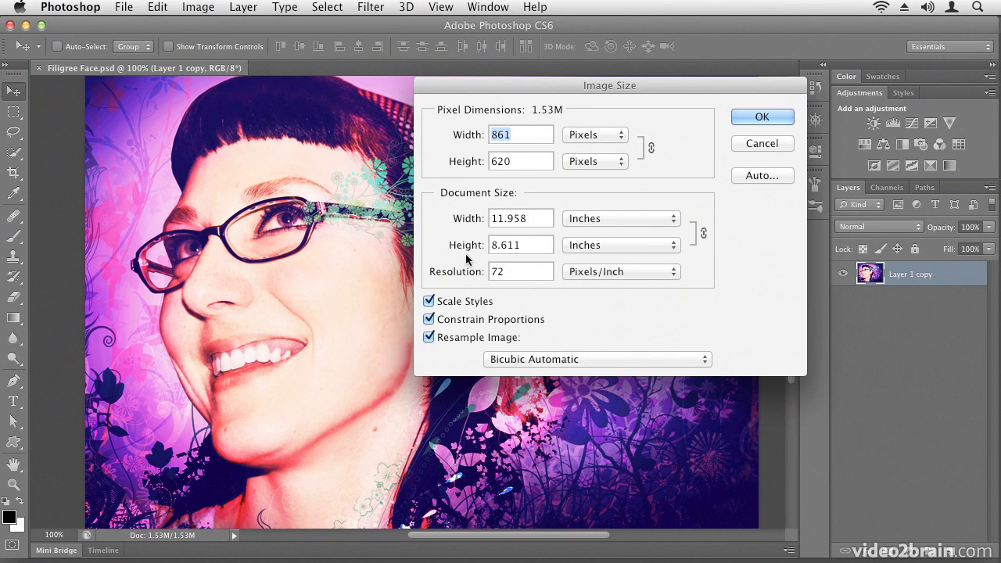
{"action": "mouse_move", "coordinate": [488, 253]}
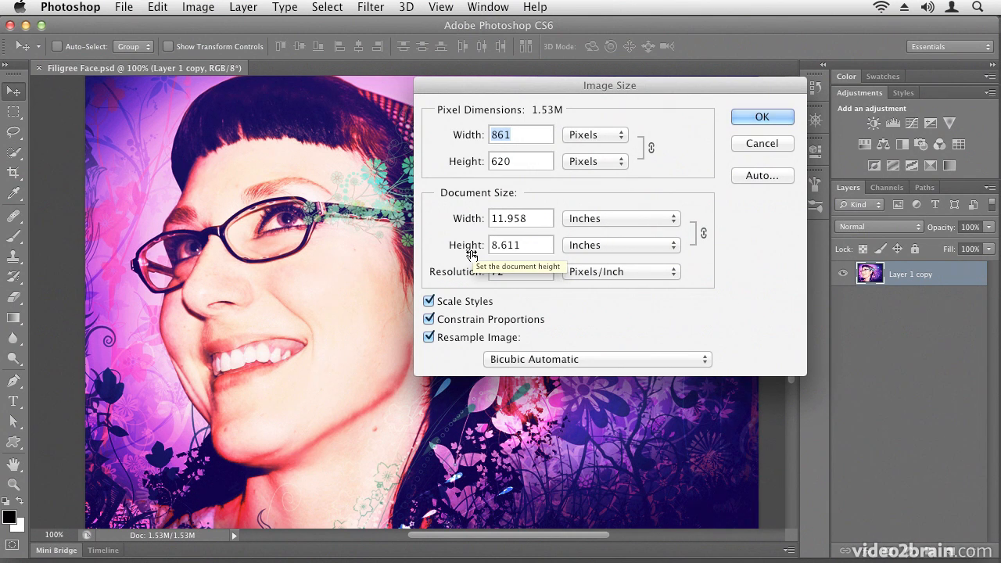
{"action": "mouse_move", "coordinate": [513, 272]}
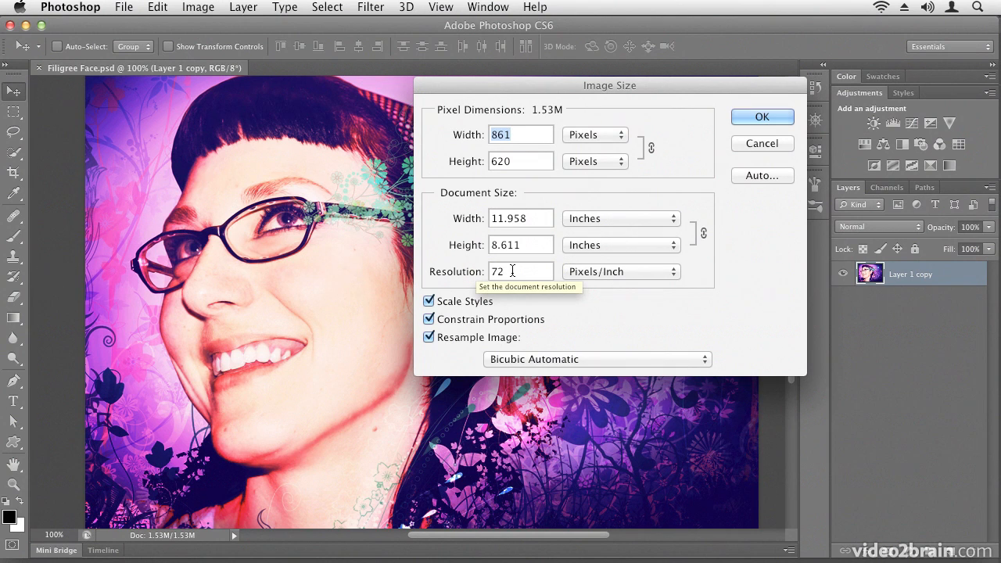
{"action": "mouse_move", "coordinate": [538, 300]}
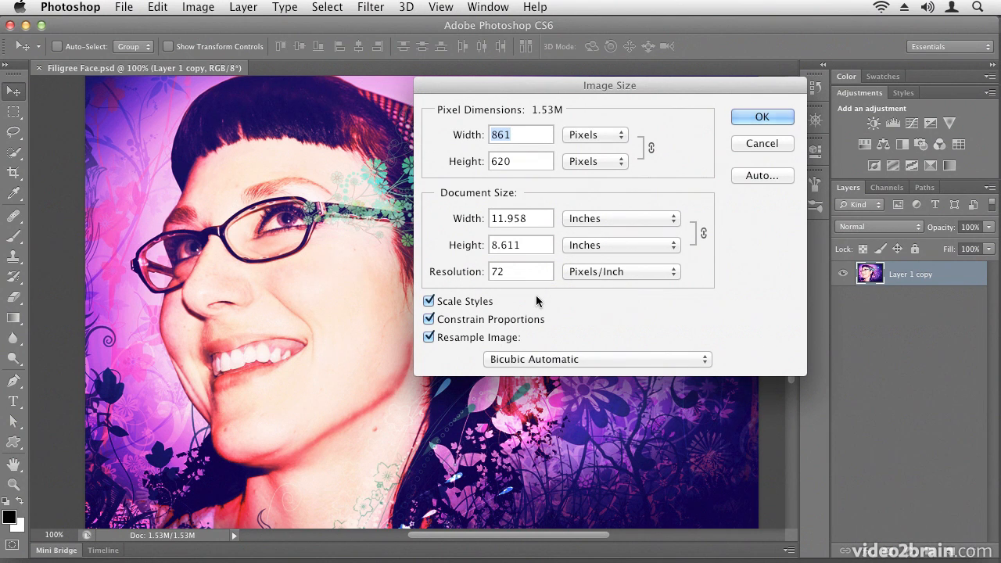
{"action": "mouse_move", "coordinate": [175, 150]}
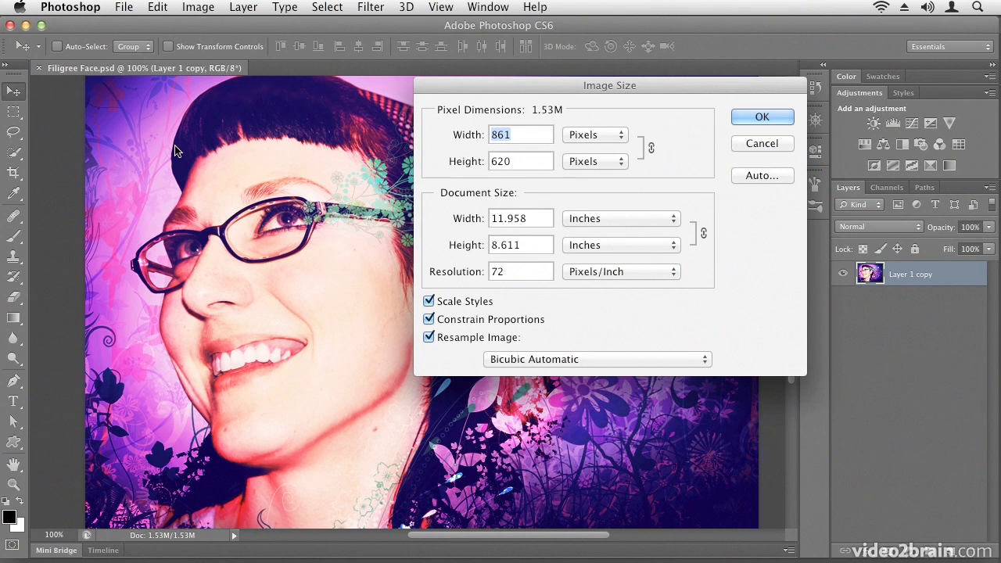
{"action": "mouse_move", "coordinate": [307, 166]}
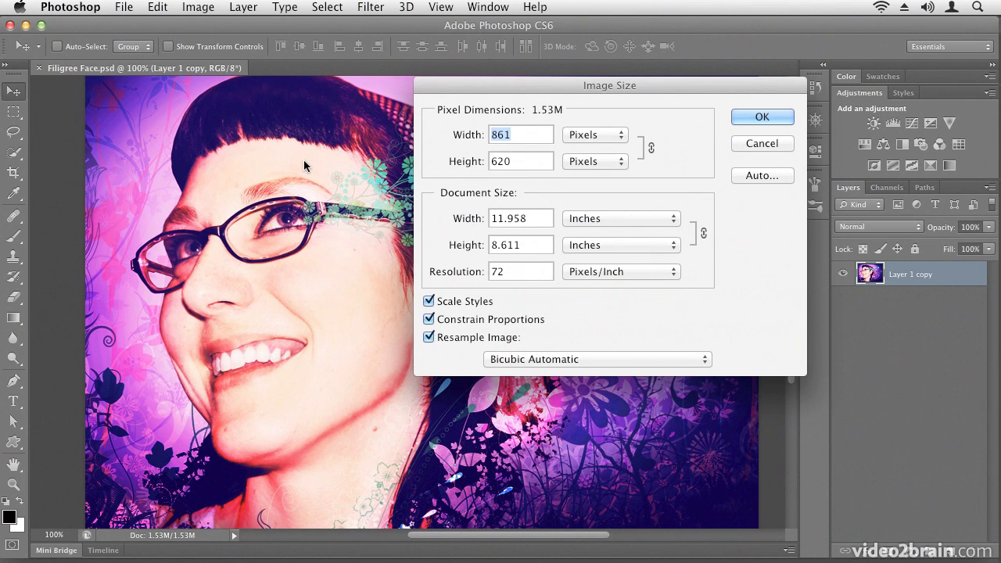
Step: Try a resolution of 300 ppi, then return it to 72 ppi for 861 × 620 pixels
{"action": "left_click", "coordinate": [521, 272]}
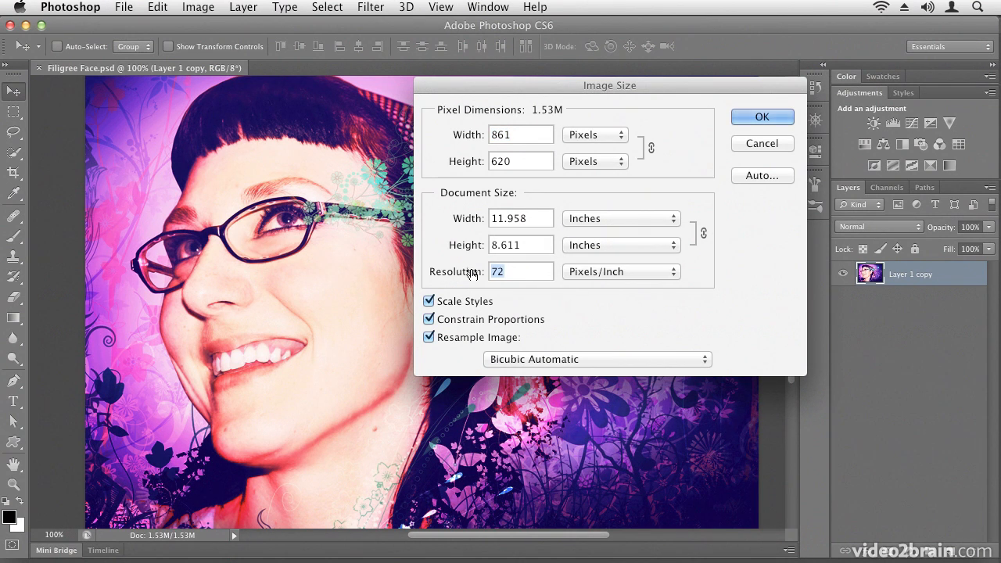
{"action": "type", "text": "300"}
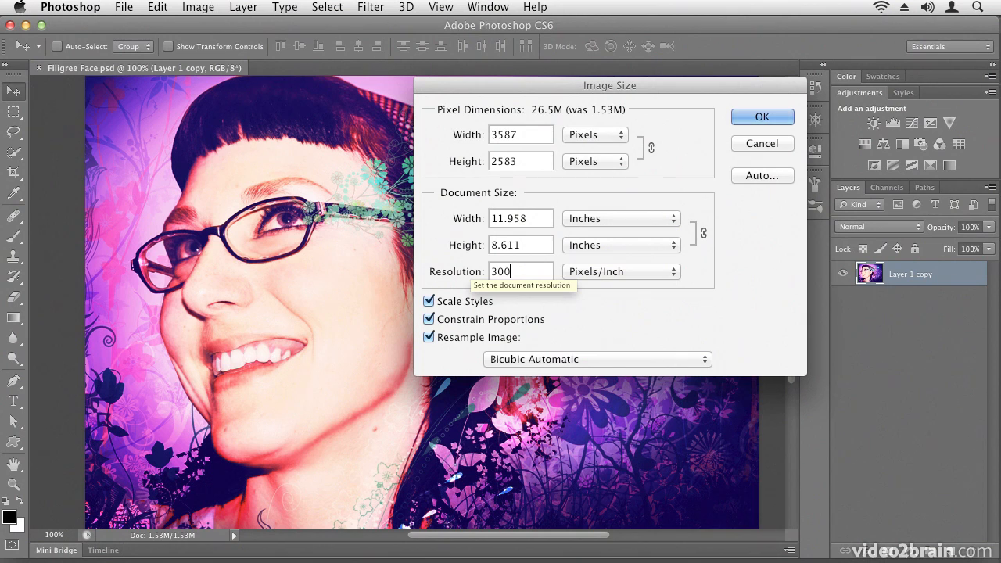
{"action": "mouse_move", "coordinate": [482, 135]}
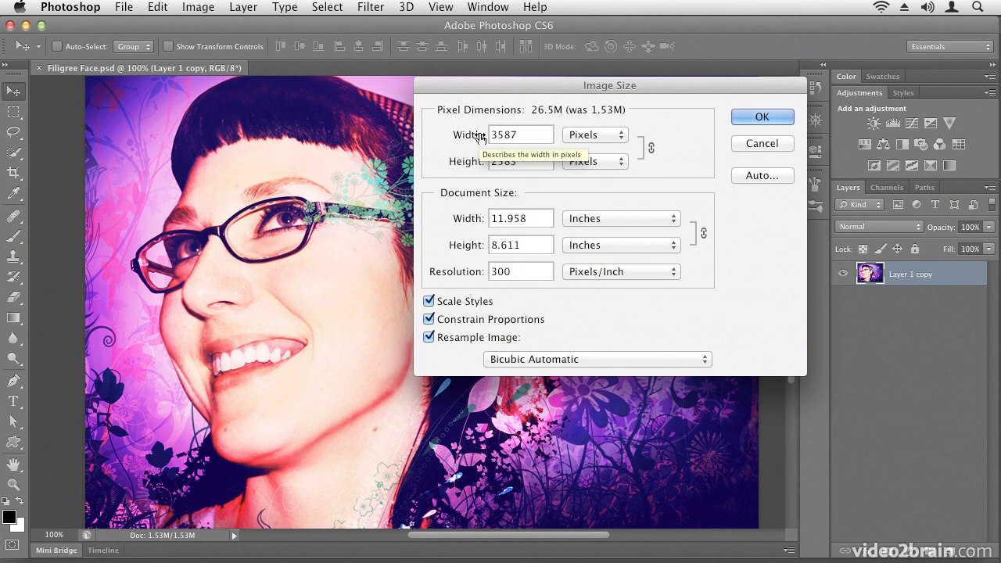
{"action": "mouse_move", "coordinate": [503, 161]}
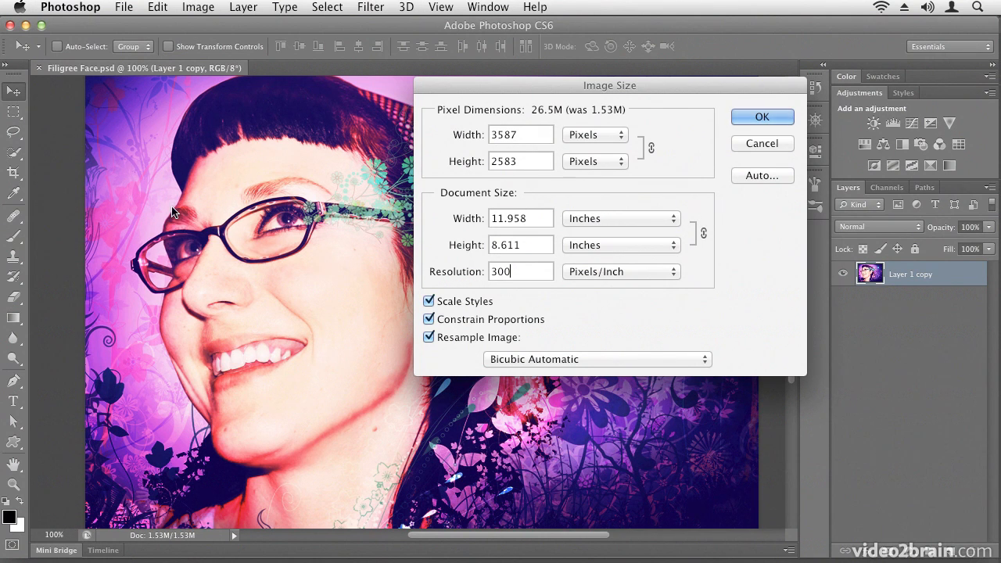
{"action": "mouse_move", "coordinate": [260, 295]}
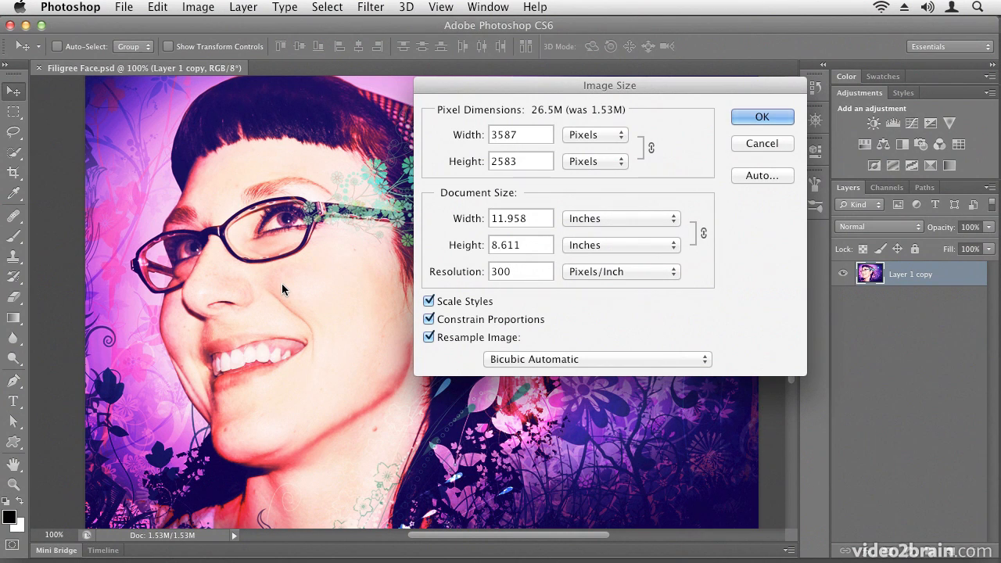
{"action": "mouse_move", "coordinate": [329, 290]}
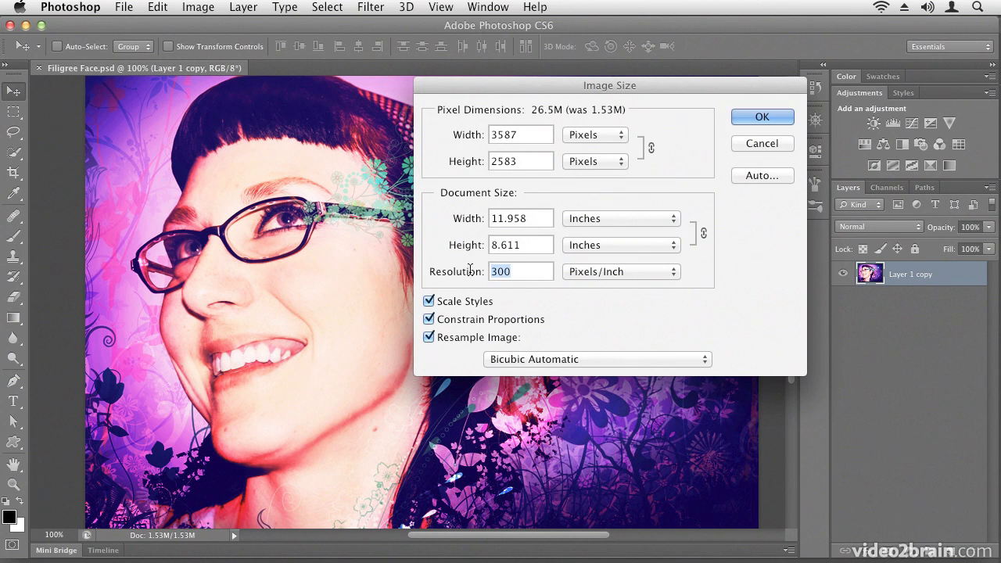
{"action": "type", "text": "72"}
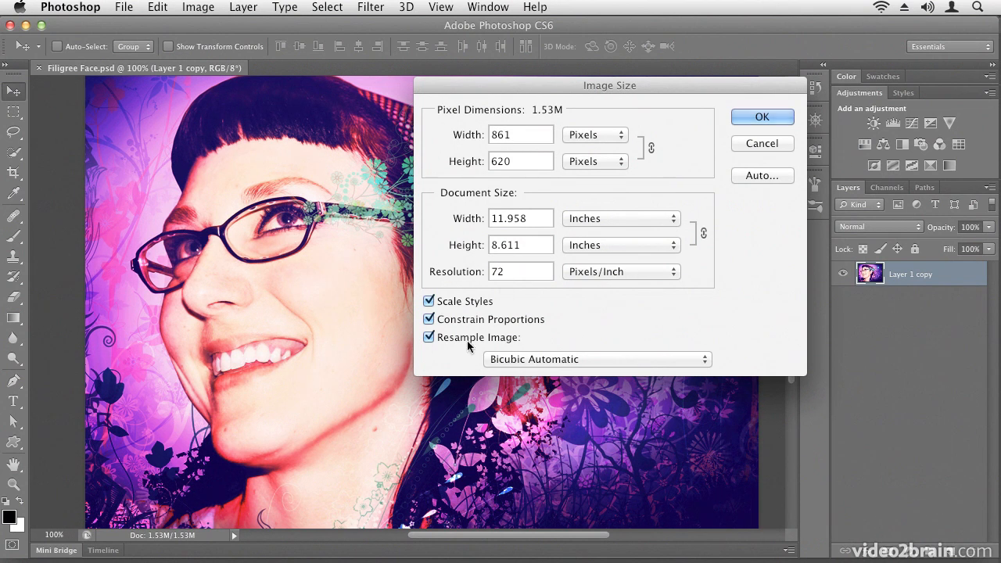
Step: Turn off Resample Image and set resolution to 300 ppi, giving 2.87 × 2.067 inches
{"action": "left_click", "coordinate": [428, 337]}
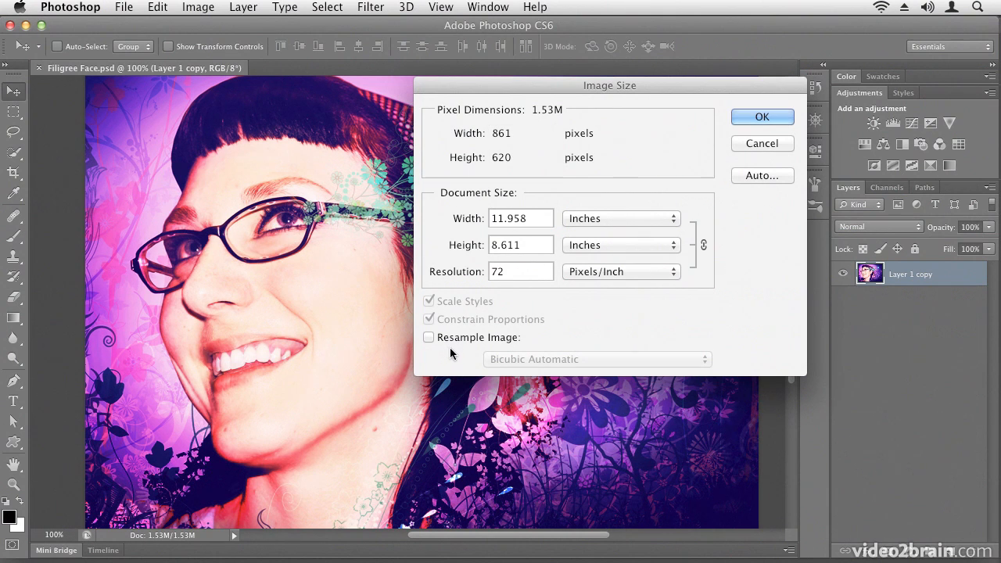
{"action": "left_click", "coordinate": [519, 272]}
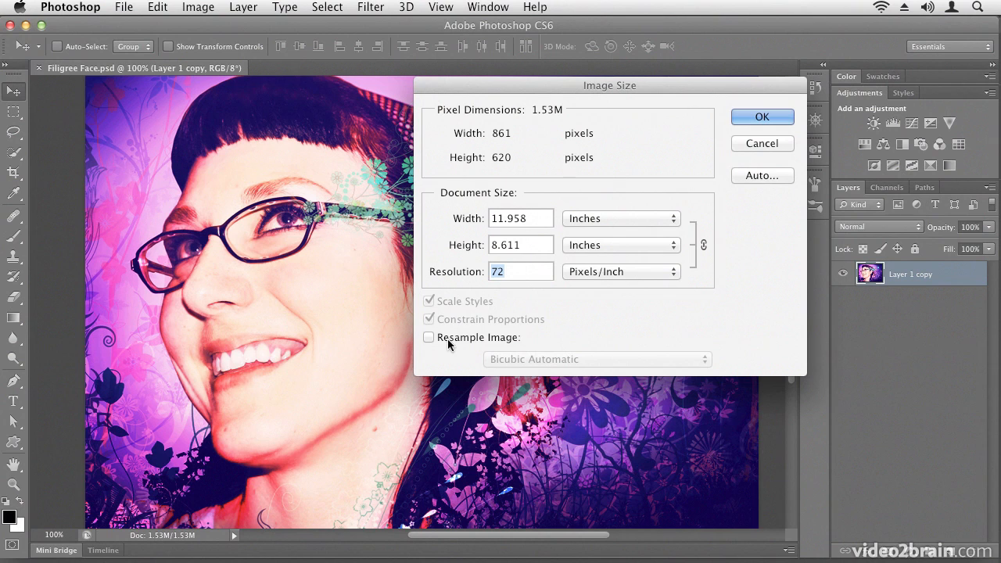
{"action": "type", "text": "300"}
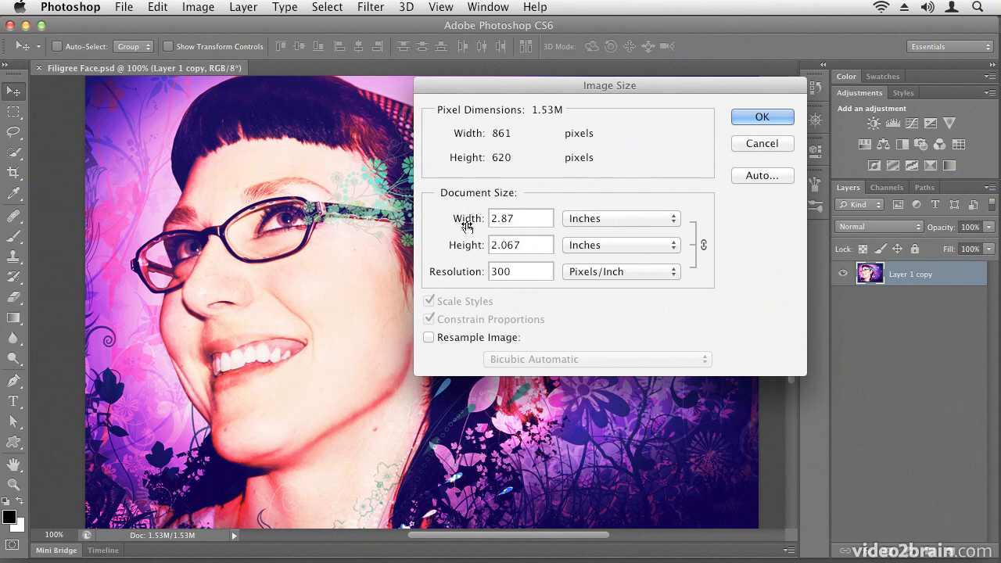
{"action": "mouse_move", "coordinate": [476, 250]}
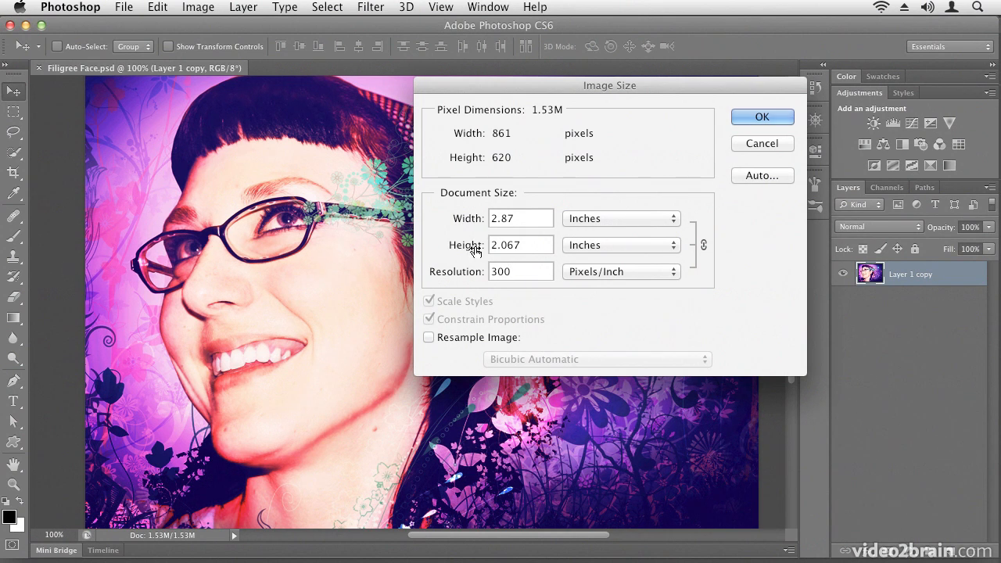
{"action": "mouse_move", "coordinate": [477, 226]}
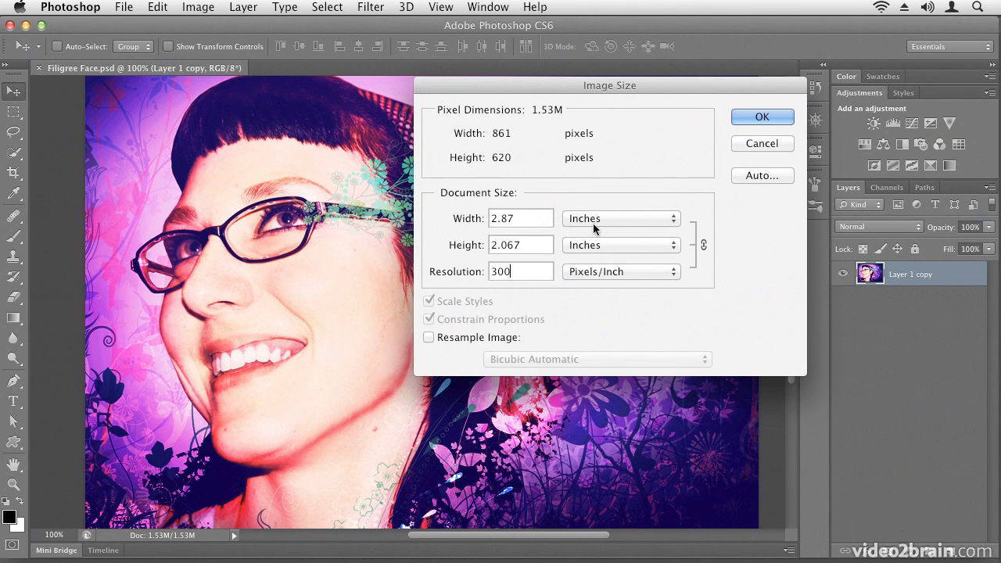
{"action": "mouse_move", "coordinate": [550, 301]}
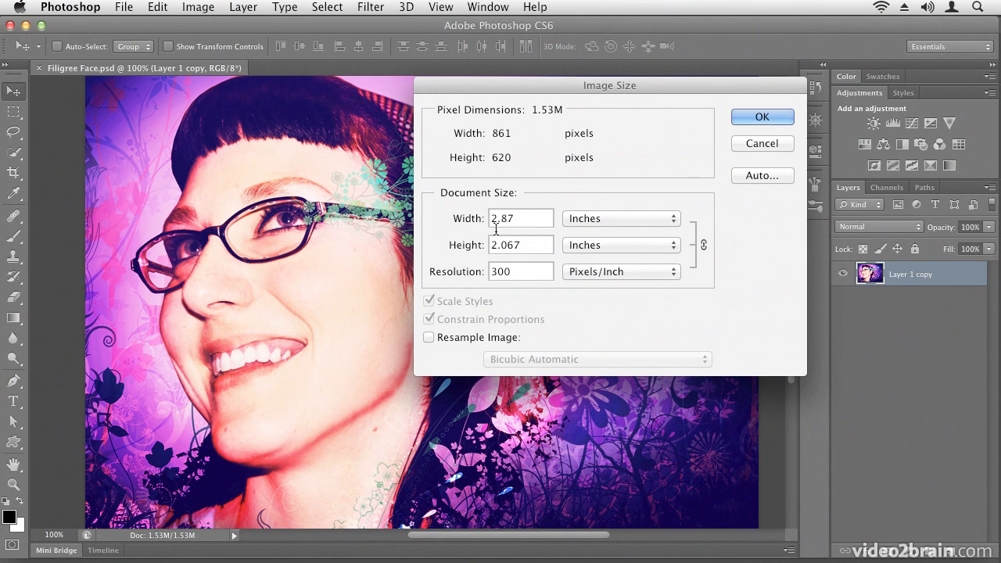
{"action": "mouse_move", "coordinate": [461, 240]}
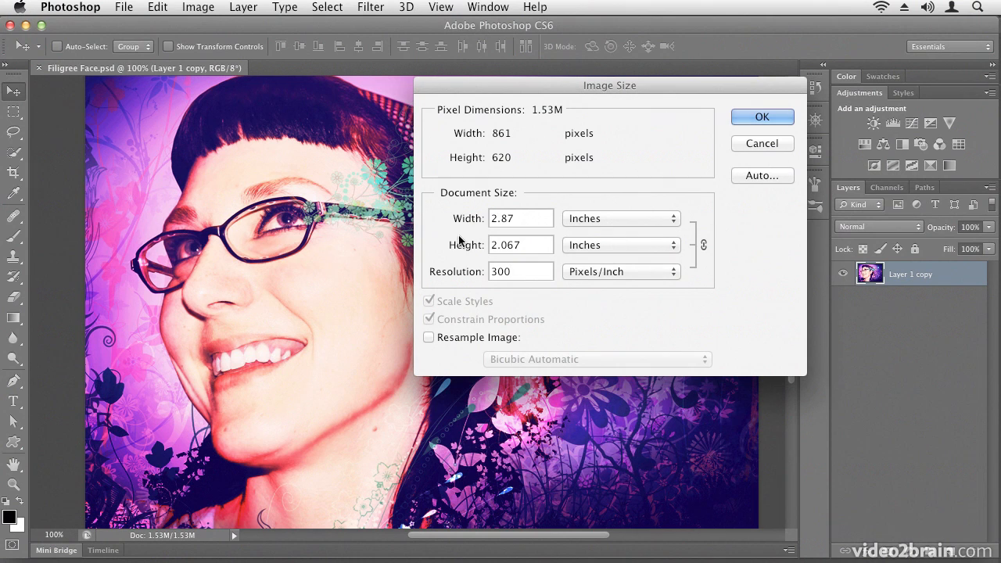
{"action": "mouse_move", "coordinate": [441, 231]}
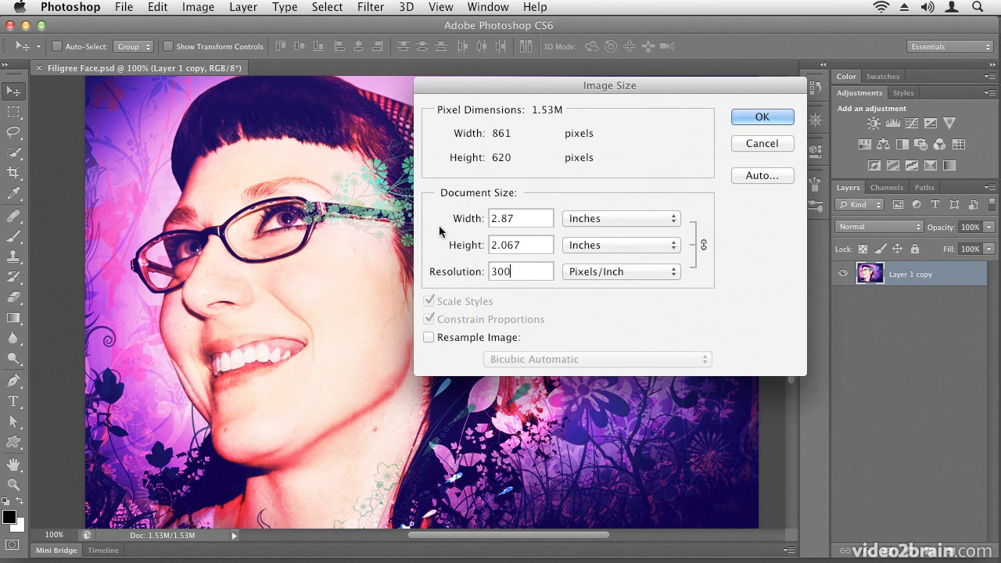
{"action": "mouse_move", "coordinate": [756, 159]}
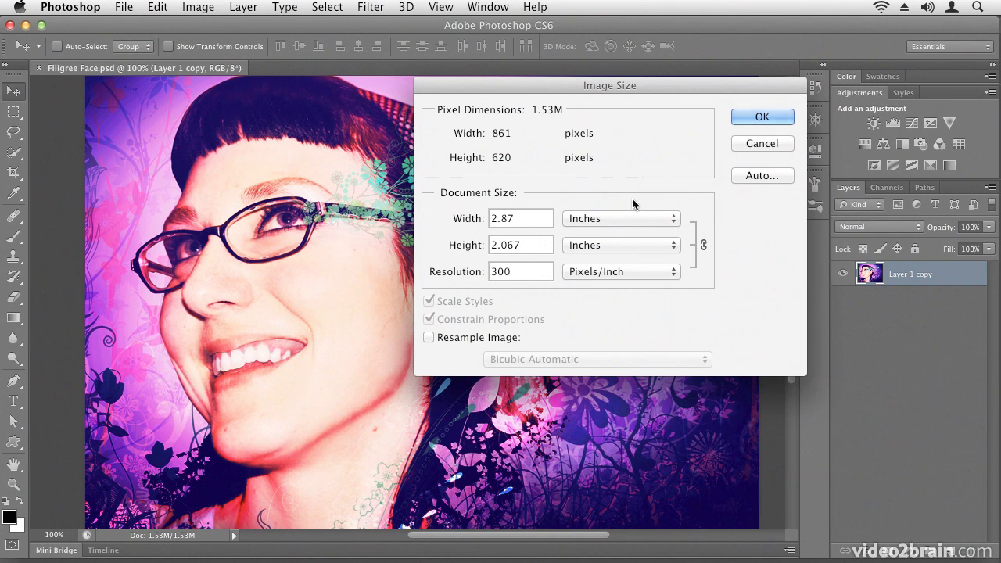
{"action": "mouse_move", "coordinate": [560, 209]}
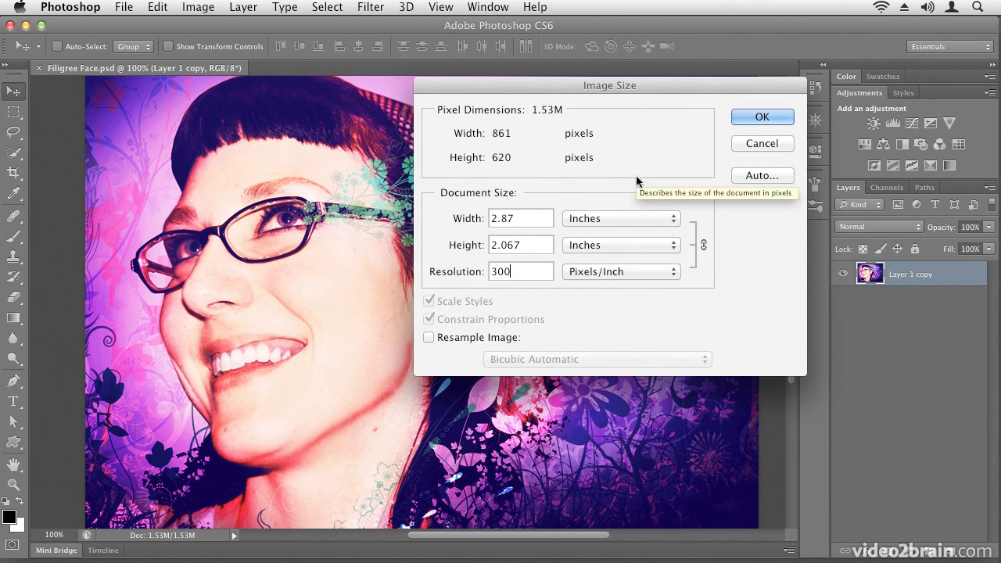
{"action": "mouse_move", "coordinate": [653, 168]}
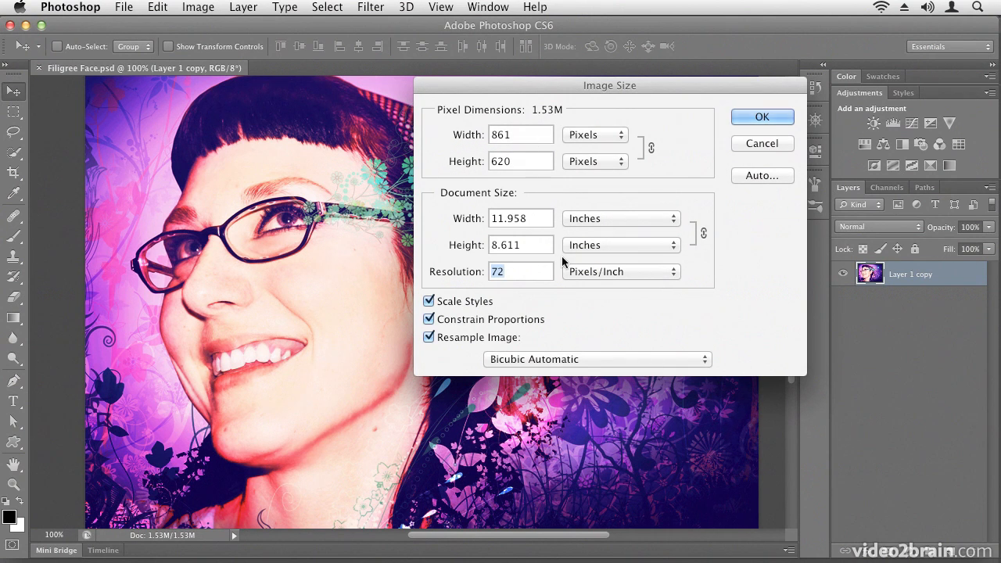
{"action": "mouse_move", "coordinate": [566, 316]}
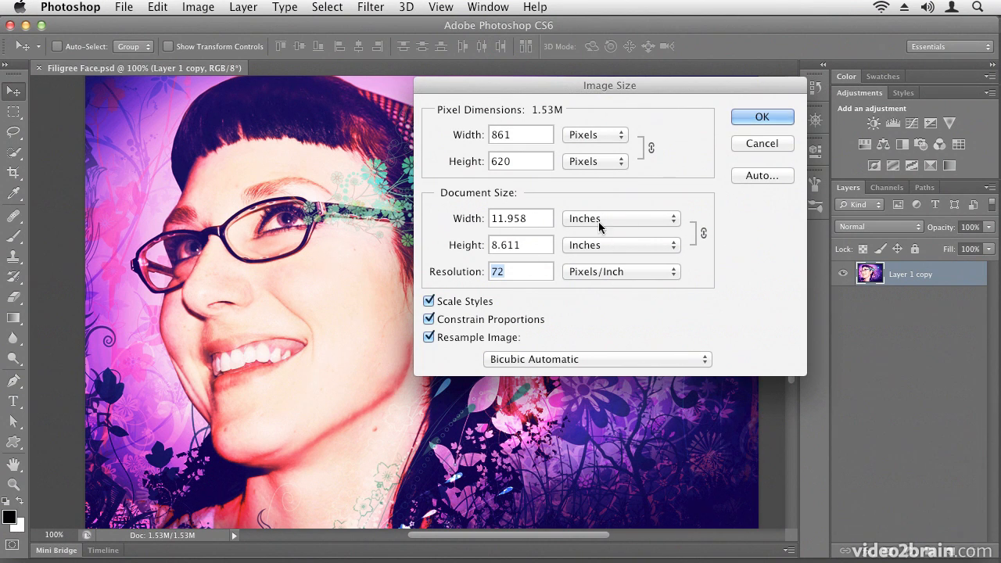
Step: Switch the document size units to Percent, showing 100 × 100 percent
{"action": "left_click", "coordinate": [619, 219]}
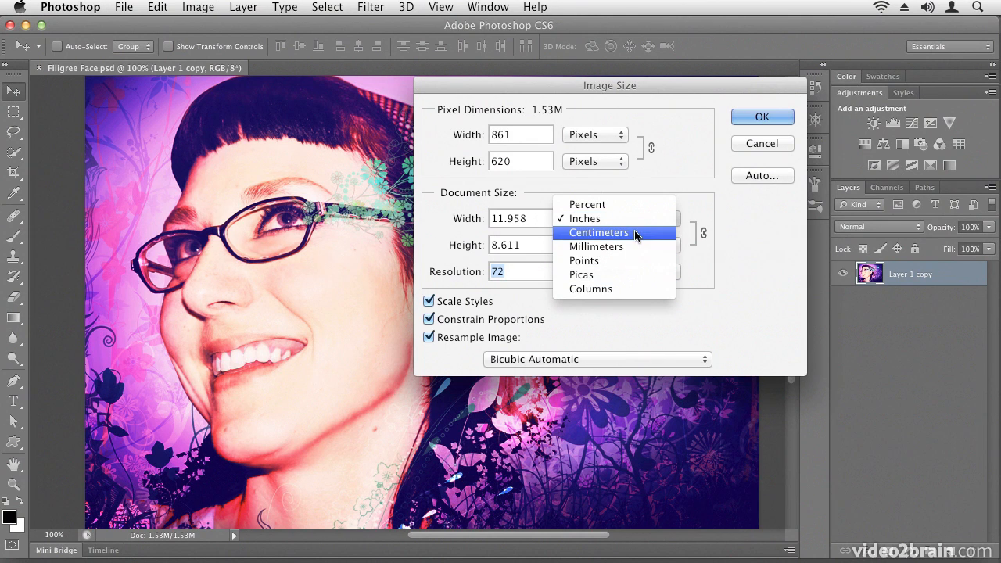
{"action": "mouse_move", "coordinate": [629, 222]}
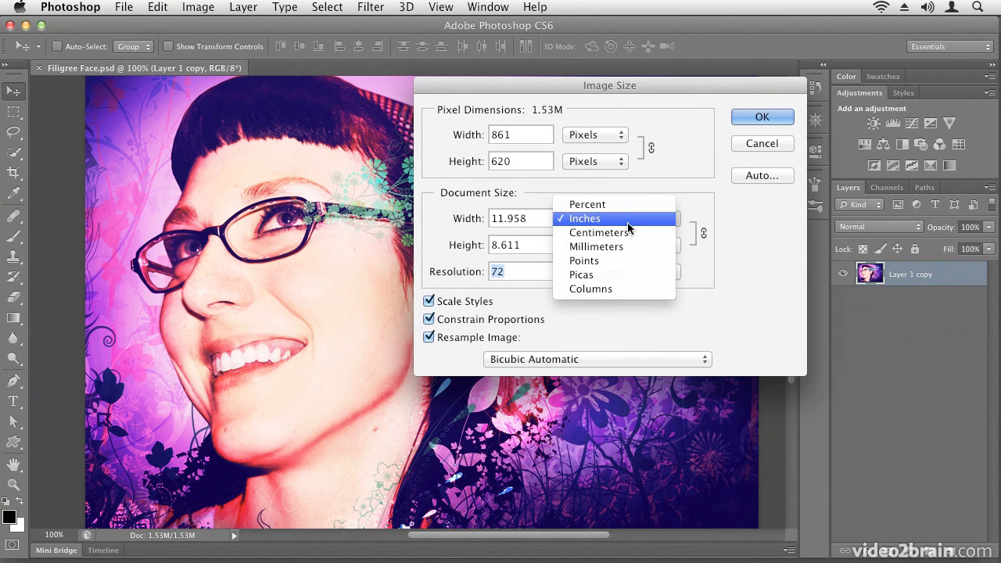
{"action": "left_click", "coordinate": [588, 203]}
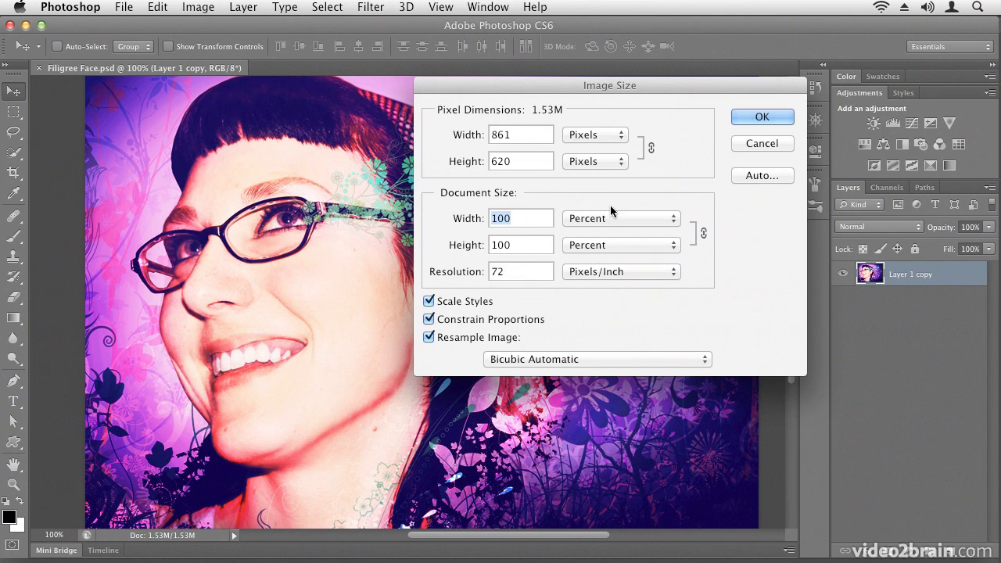
{"action": "mouse_move", "coordinate": [578, 235]}
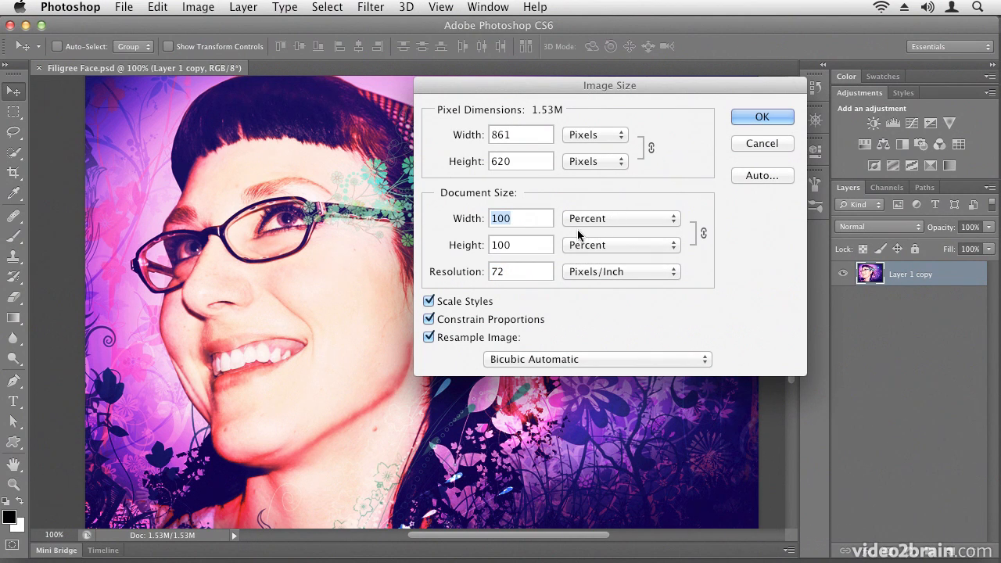
{"action": "mouse_move", "coordinate": [578, 234]}
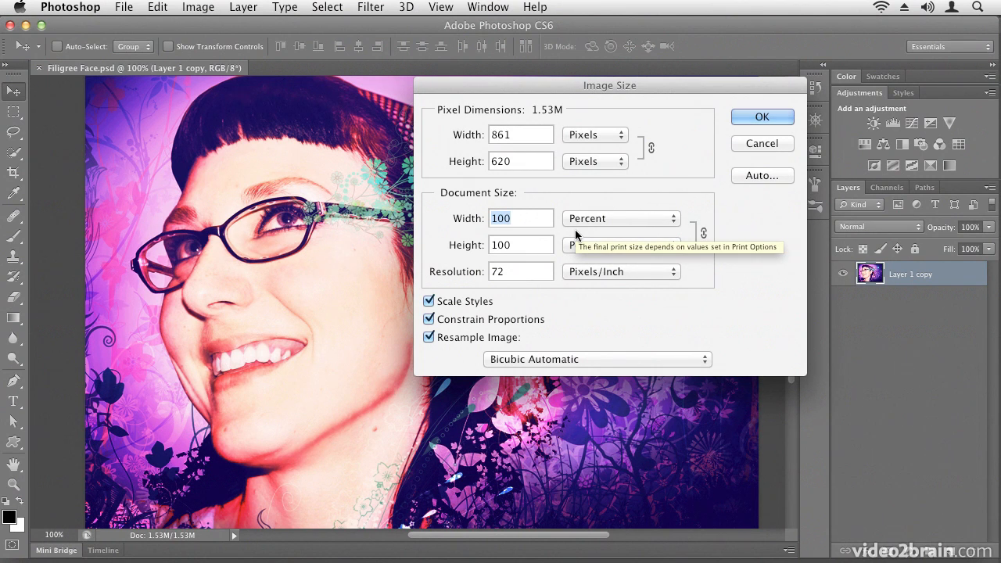
Step: Resize the image to 50 percent, leaving it 431 × 310 pixels
{"action": "type", "text": "50"}
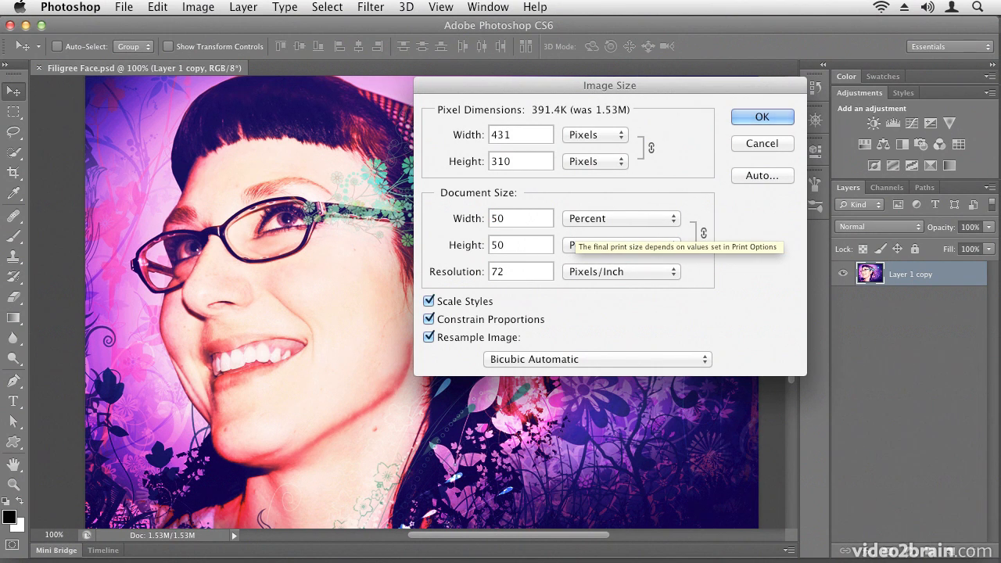
{"action": "mouse_move", "coordinate": [498, 121]}
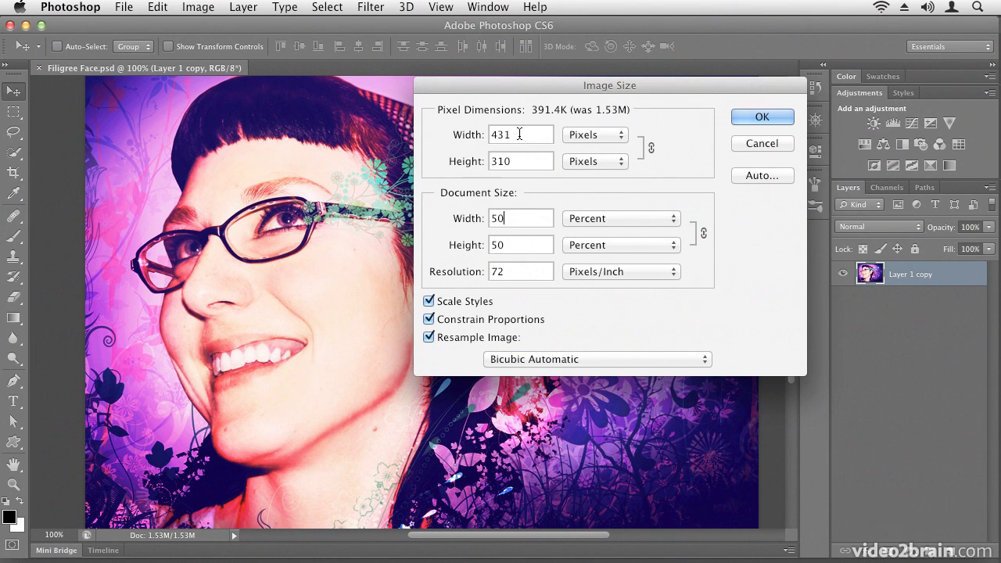
{"action": "mouse_move", "coordinate": [582, 195]}
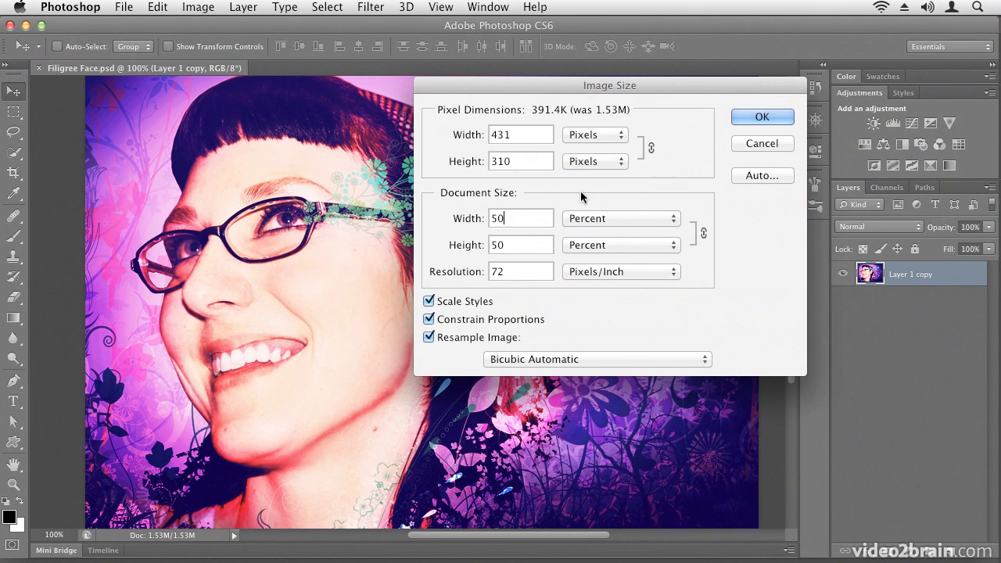
{"action": "mouse_move", "coordinate": [619, 161]}
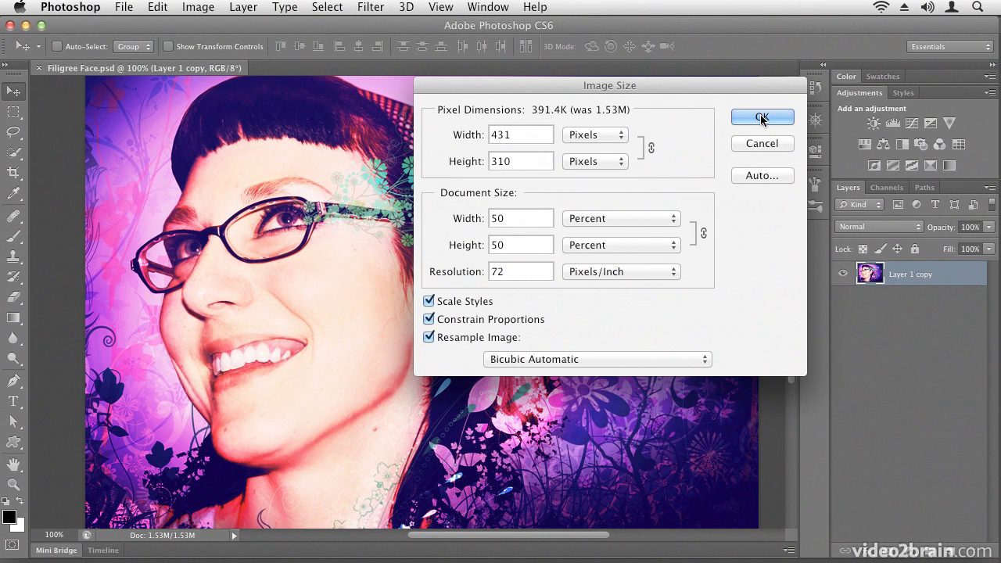
{"action": "left_click", "coordinate": [761, 116]}
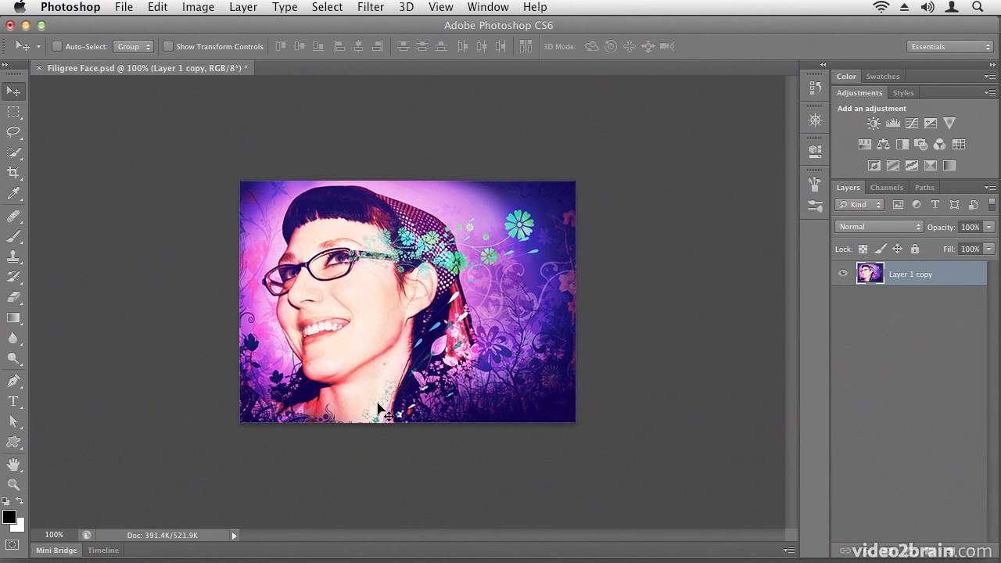
{"action": "mouse_move", "coordinate": [622, 357]}
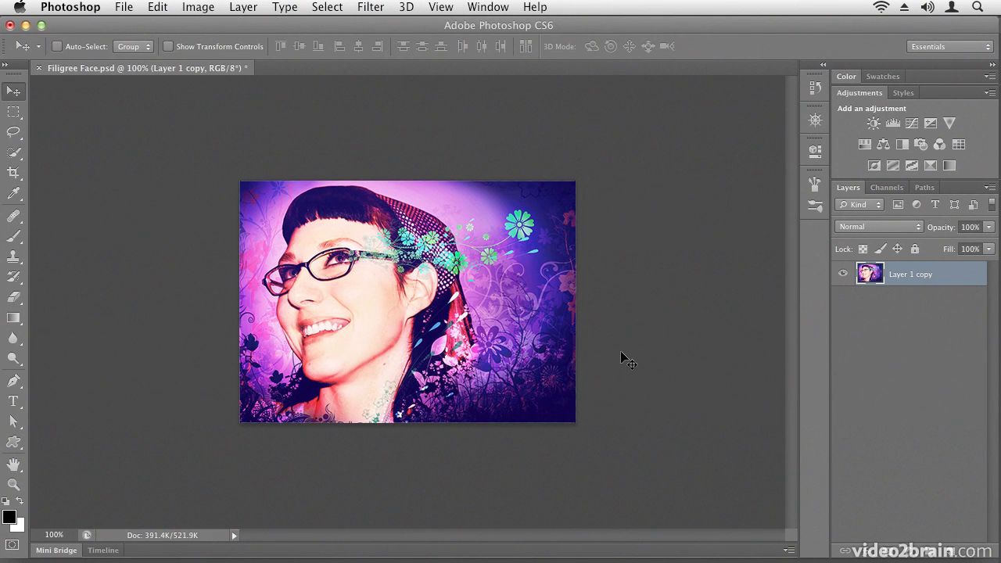